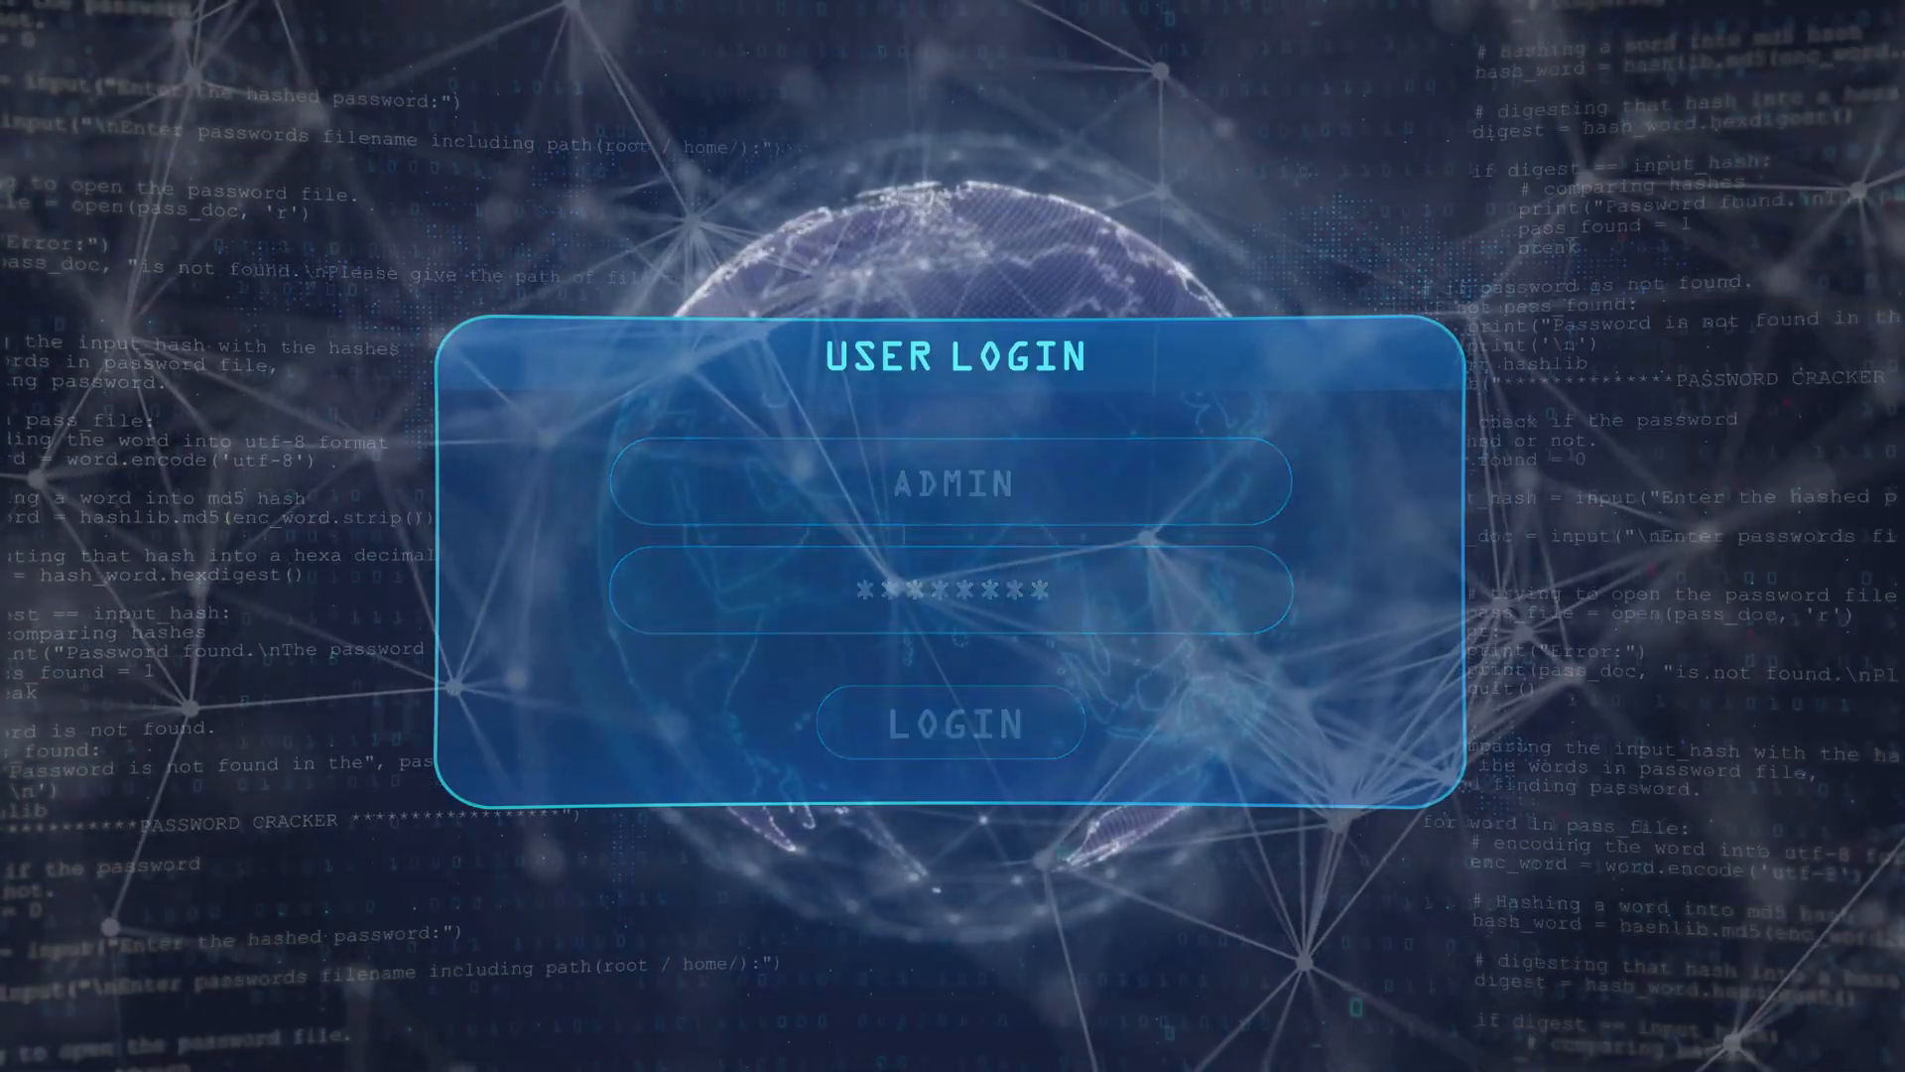
- Let the animation advance past the login screen to the LOADING bar at 51%
{"action": "left_click", "coordinate": [951, 723]}
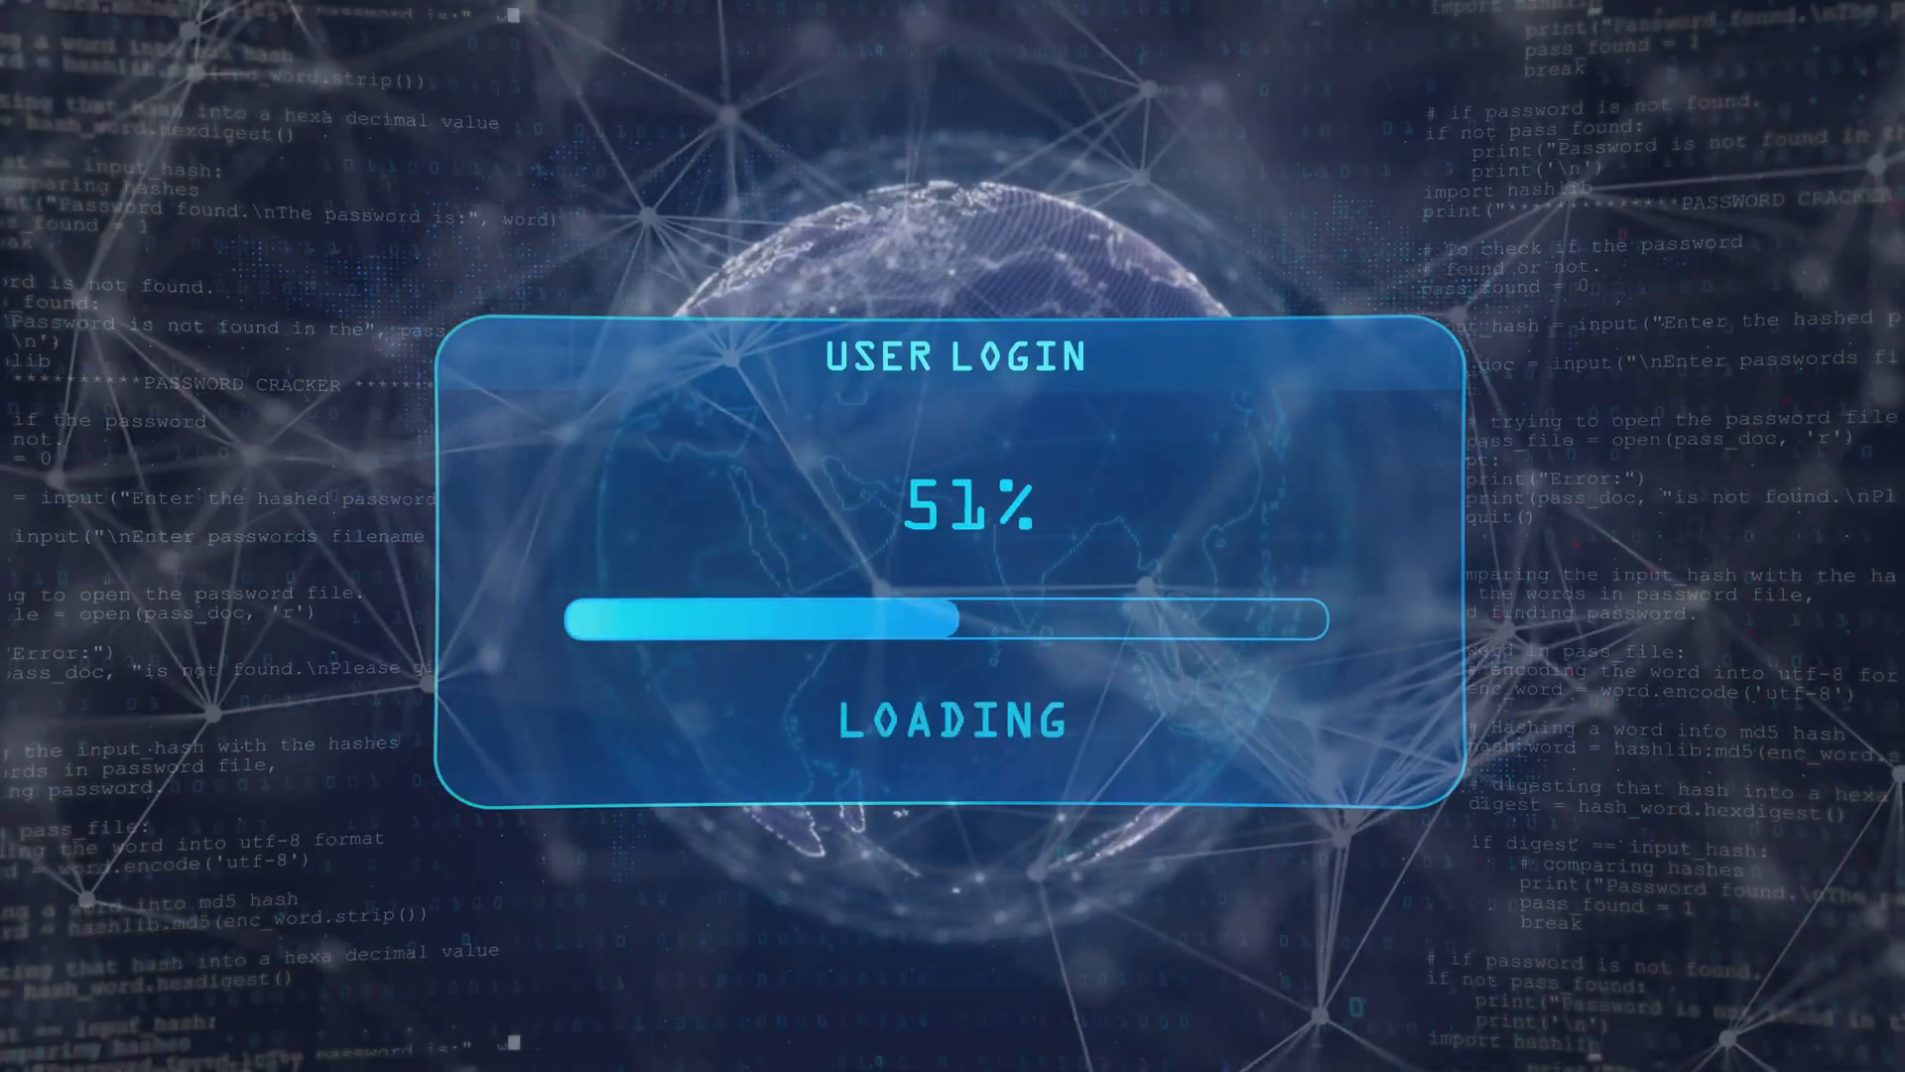